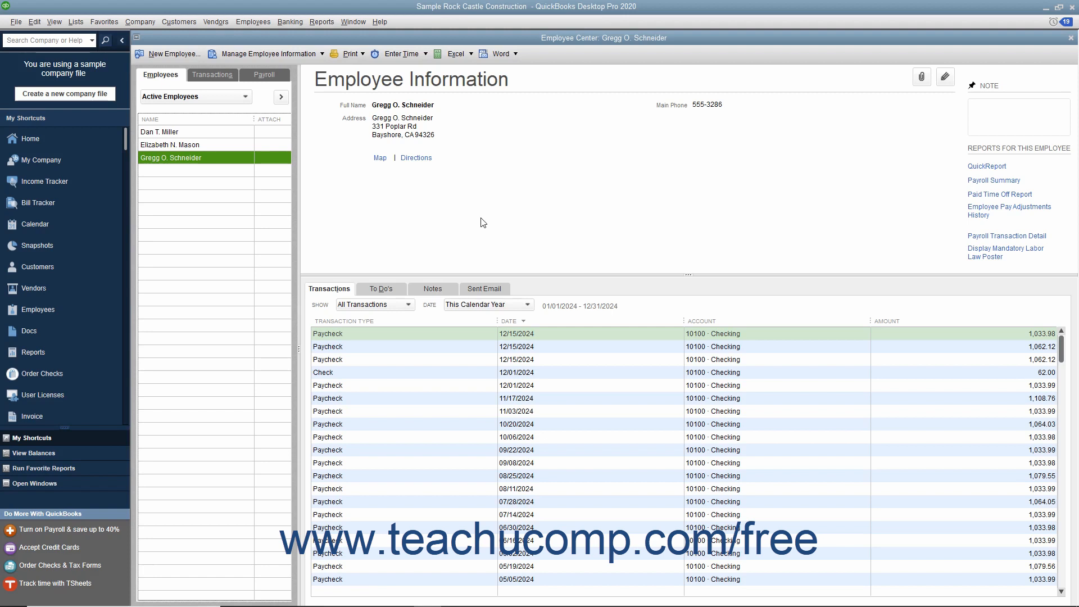
mouse_move(180, 81)
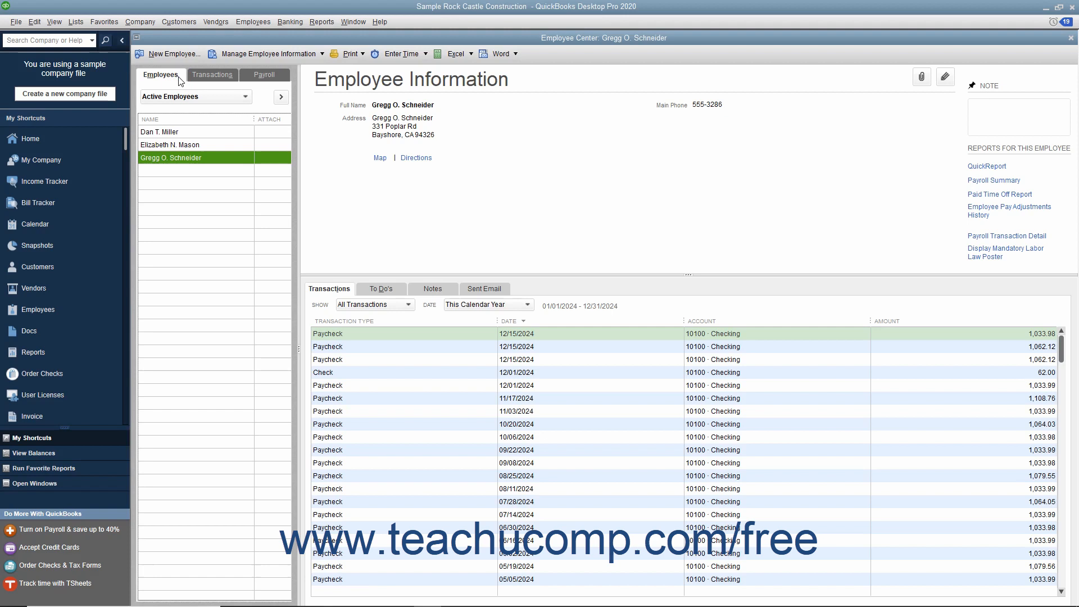
mouse_move(175, 166)
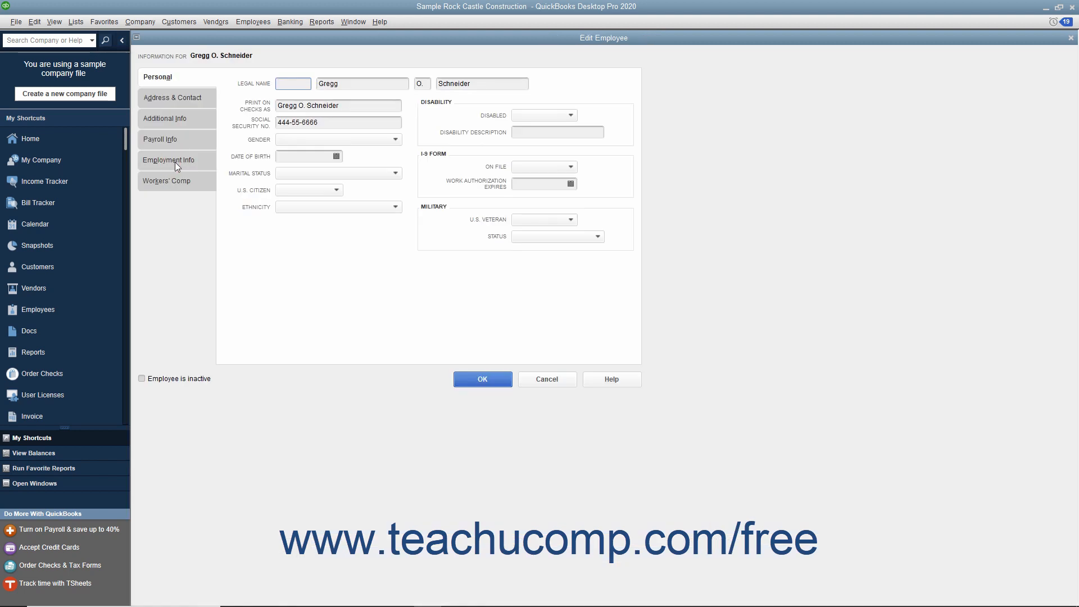
Show Gregg O. Schneider's Payroll Info: Biweekly schedule, hourly earnings rates and health insurance deduction
click(292, 84)
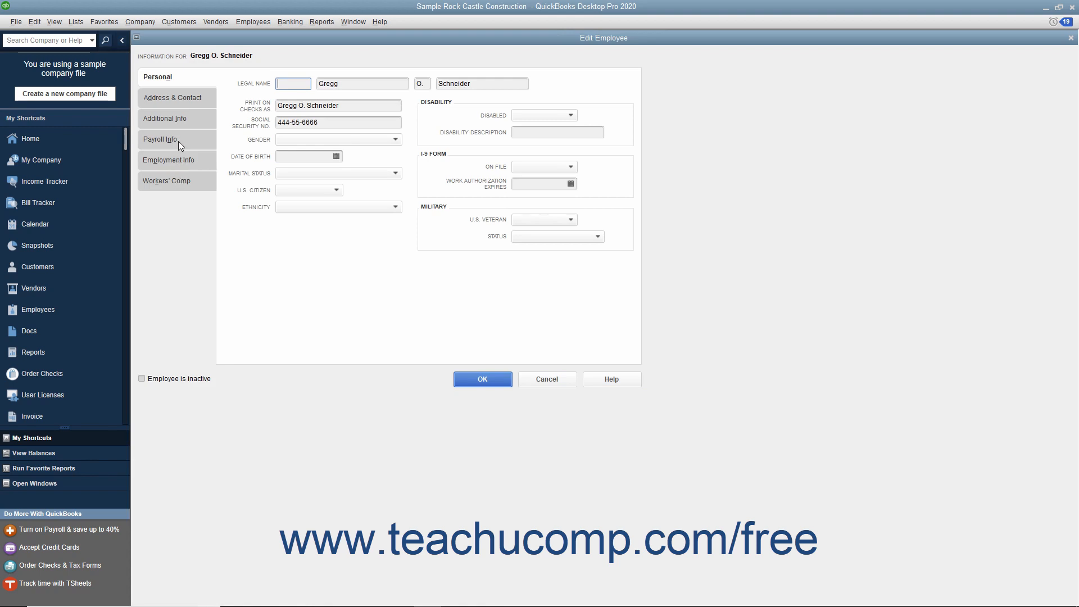
click(160, 139)
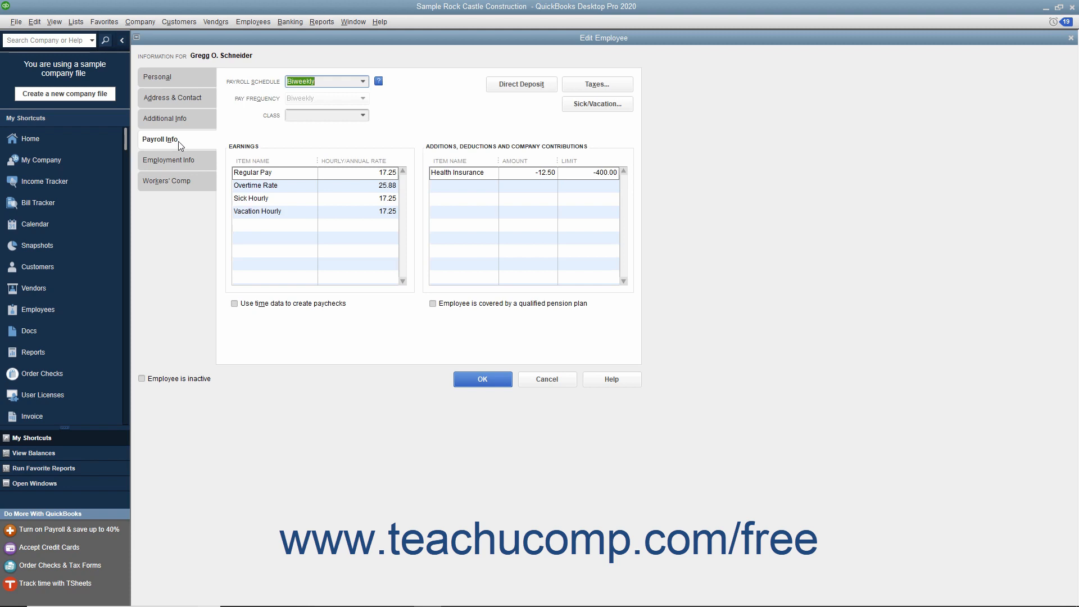
mouse_move(363, 84)
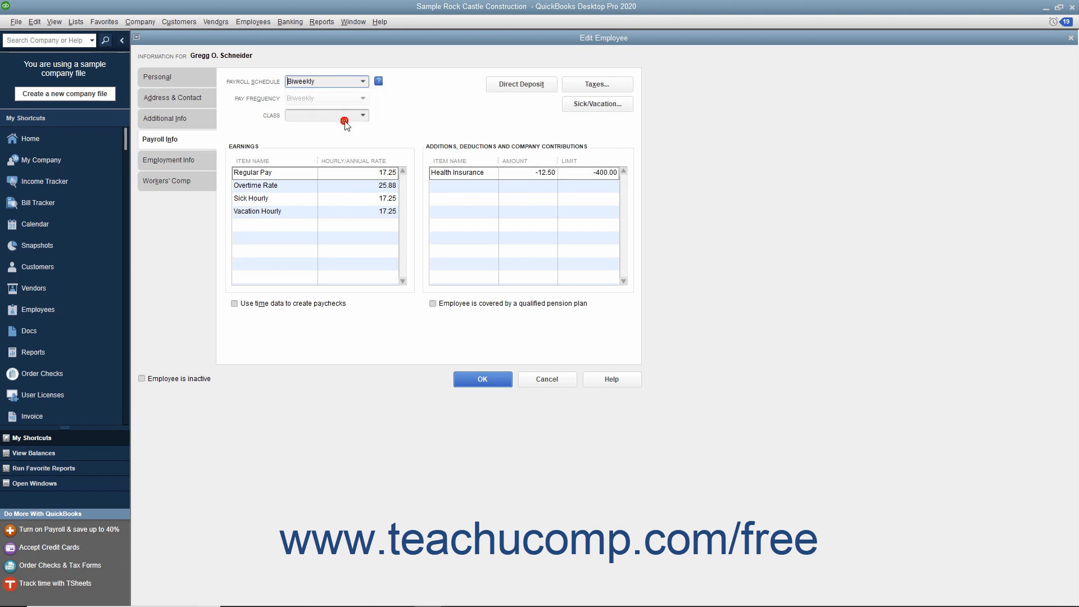
mouse_move(347, 125)
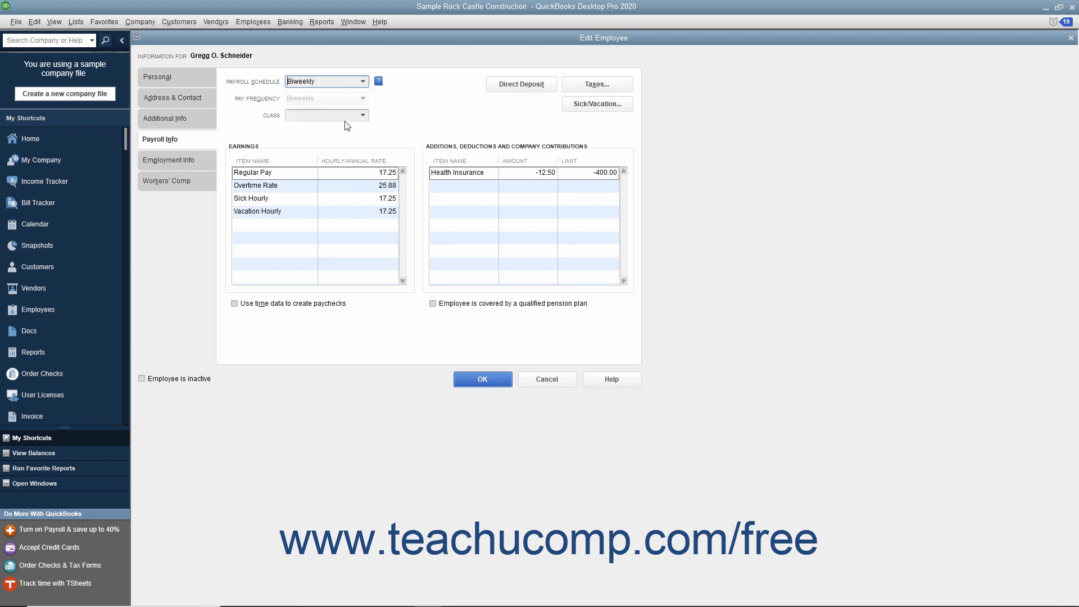
mouse_move(342, 133)
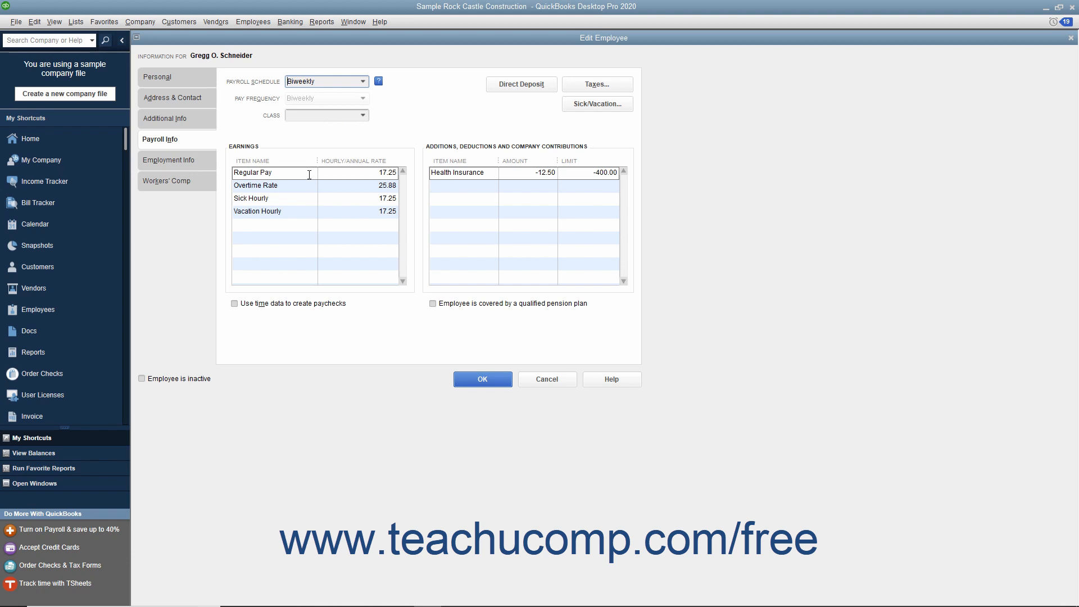
Keep Regular Pay as the first earnings item in Gregg's Earnings table
click(310, 173)
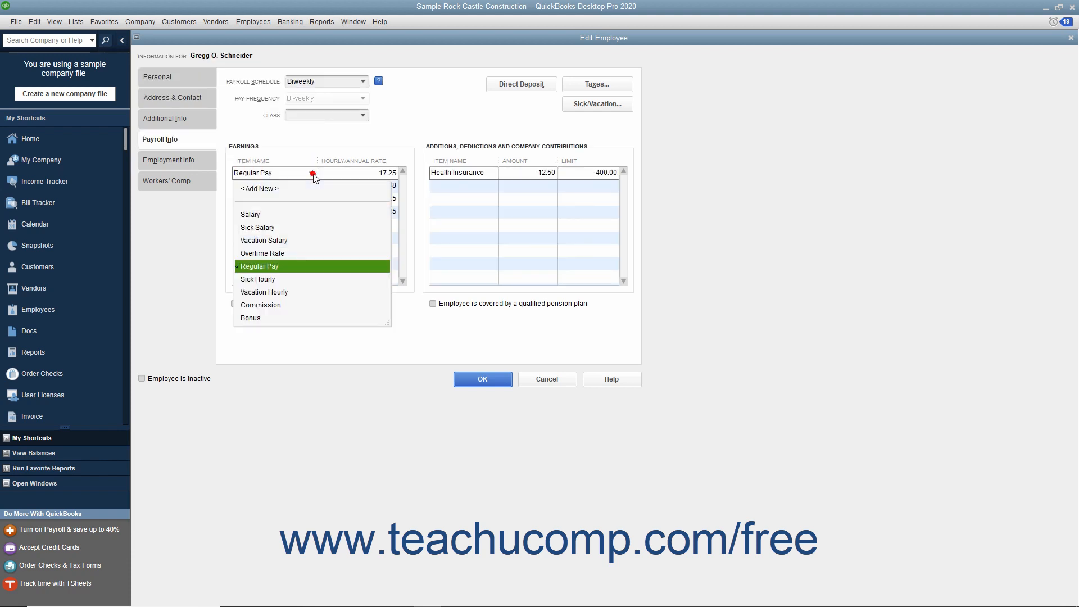
click(260, 266)
text(20)
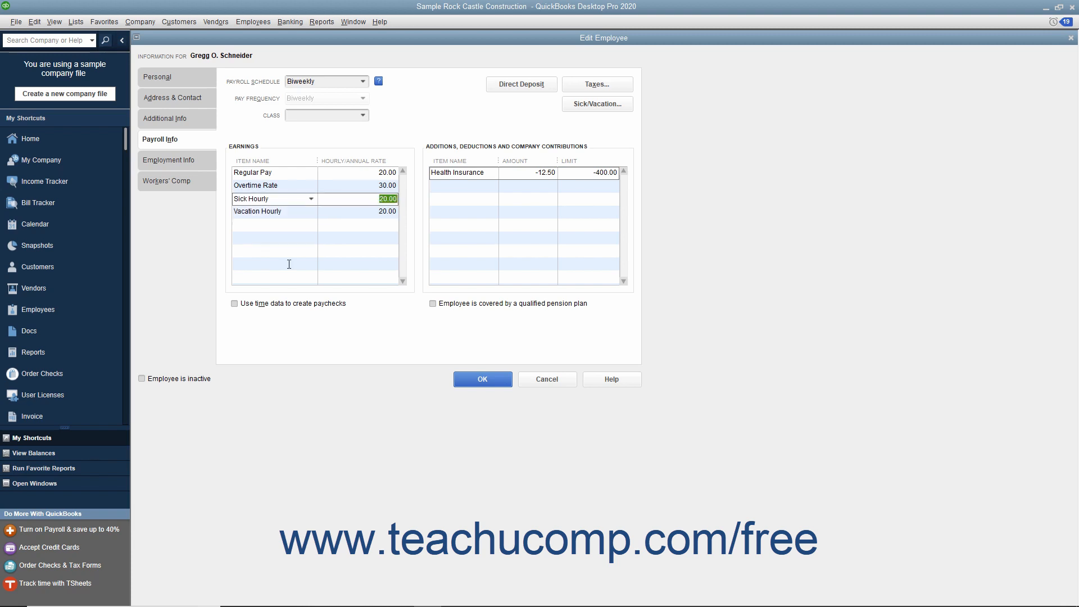
mouse_move(466, 181)
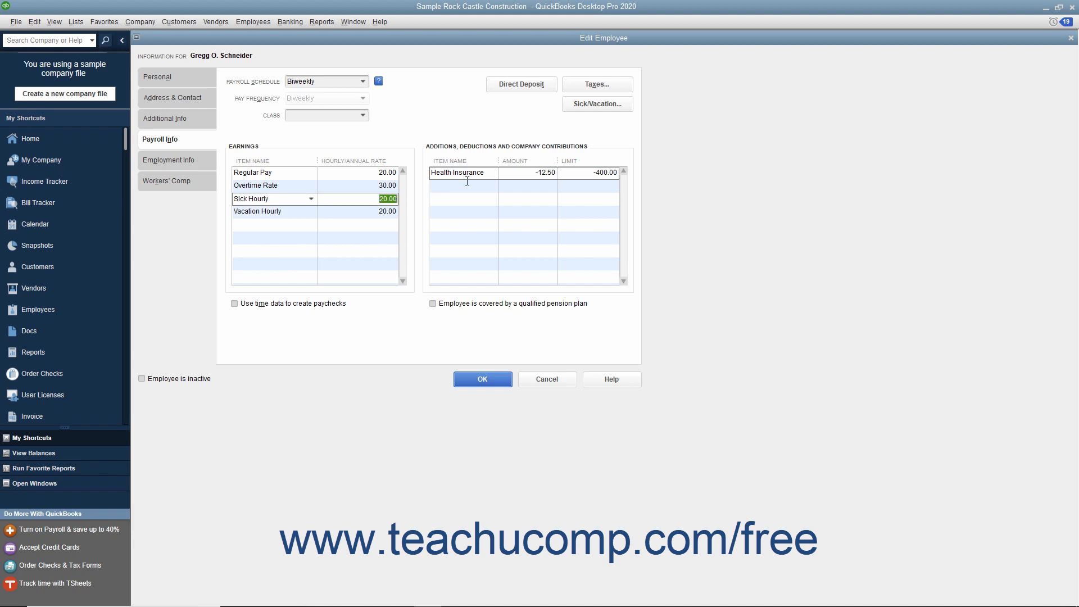
click(490, 173)
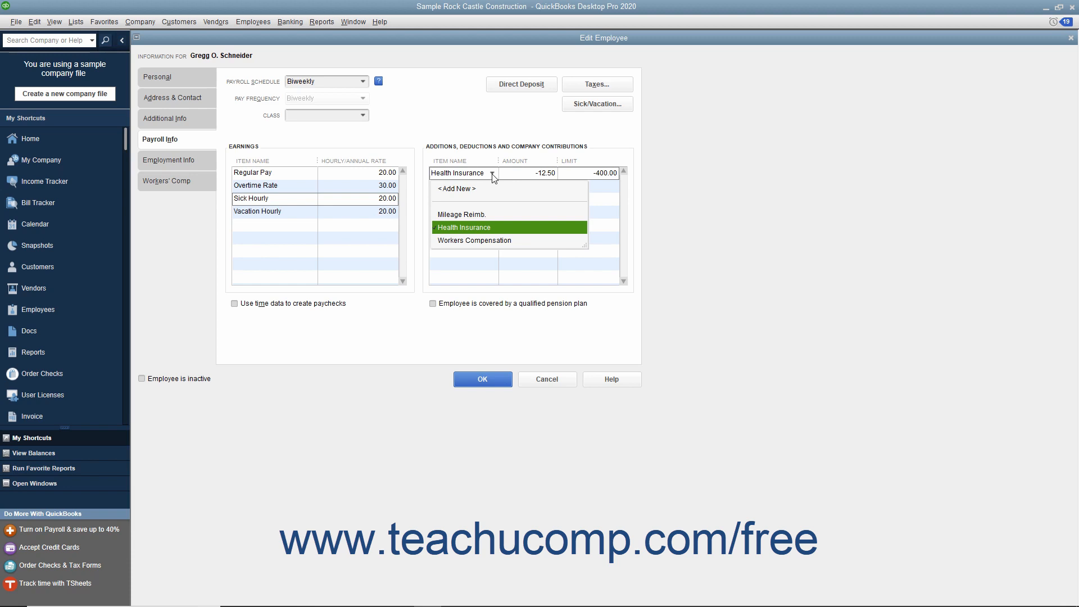
click(463, 227)
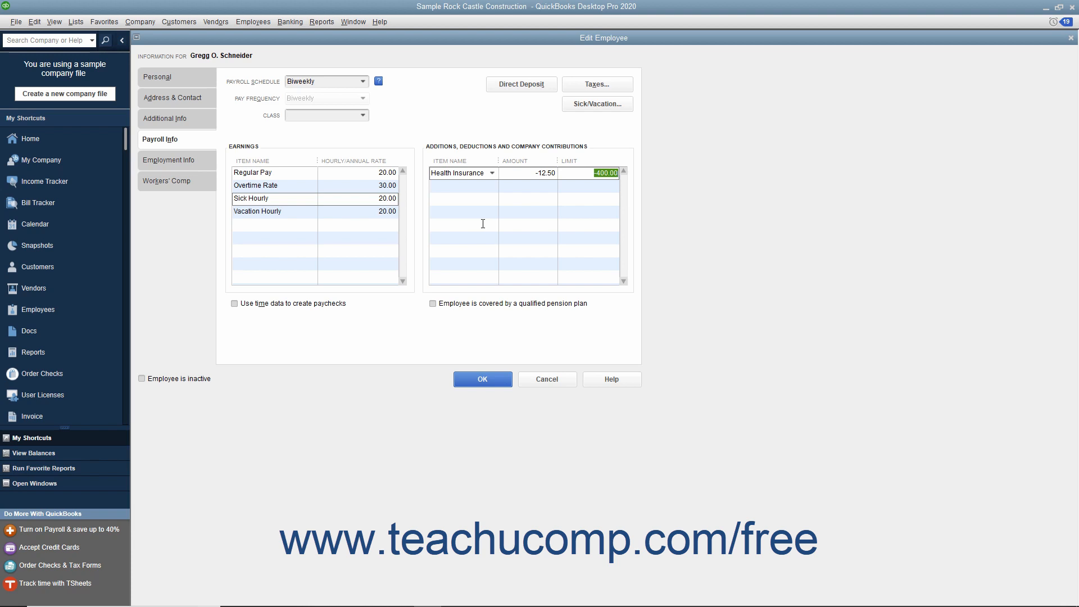
mouse_move(294, 321)
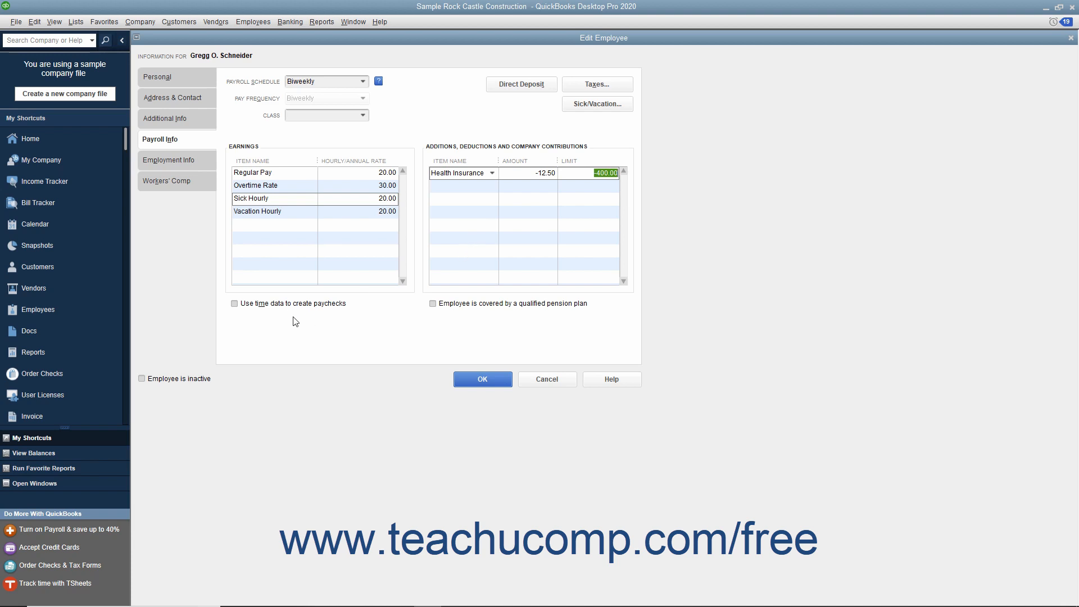
Leave time-data and pension-plan options unchecked, and bring up Gregg's Single, one-allowance tax settings
click(235, 304)
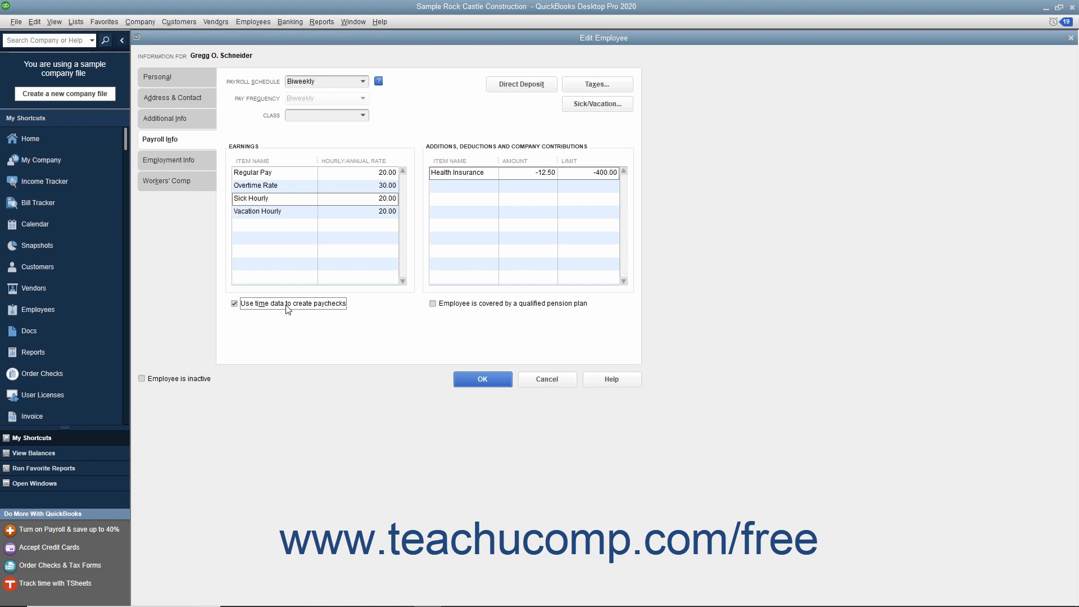
click(234, 303)
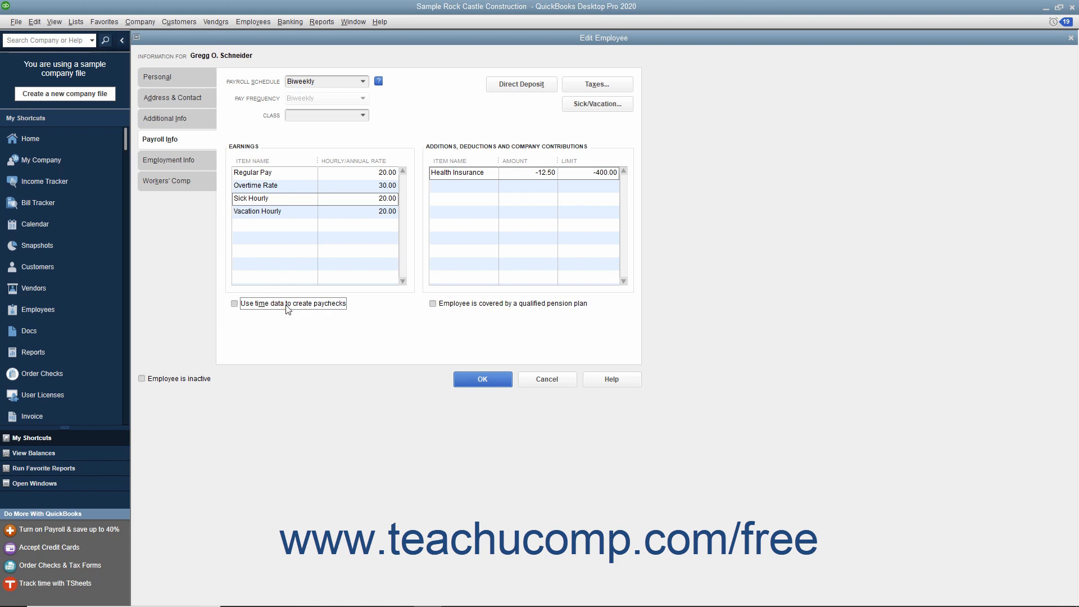
click(432, 303)
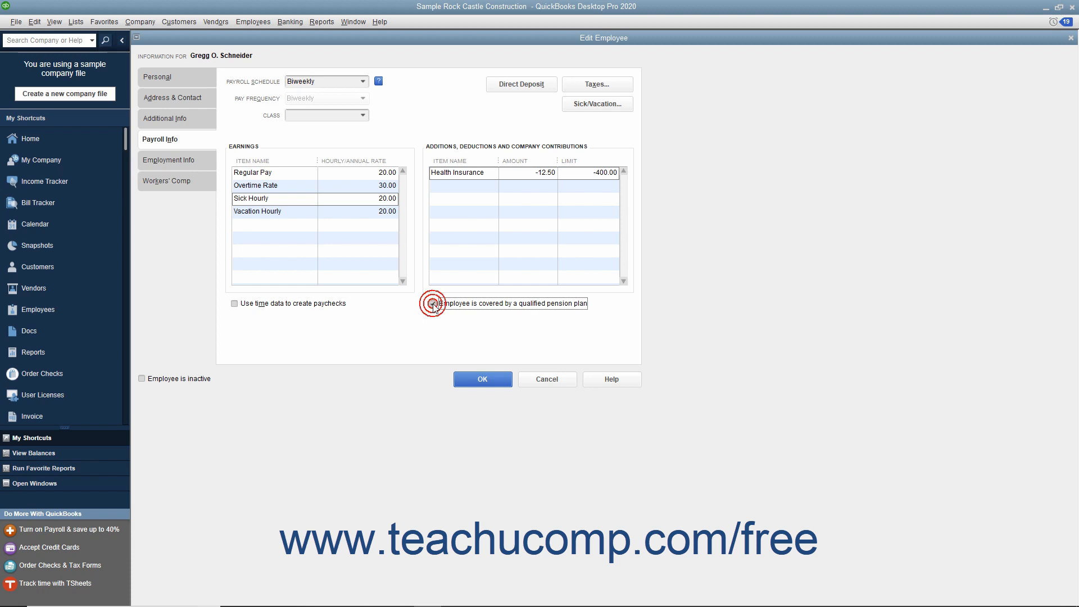
click(433, 304)
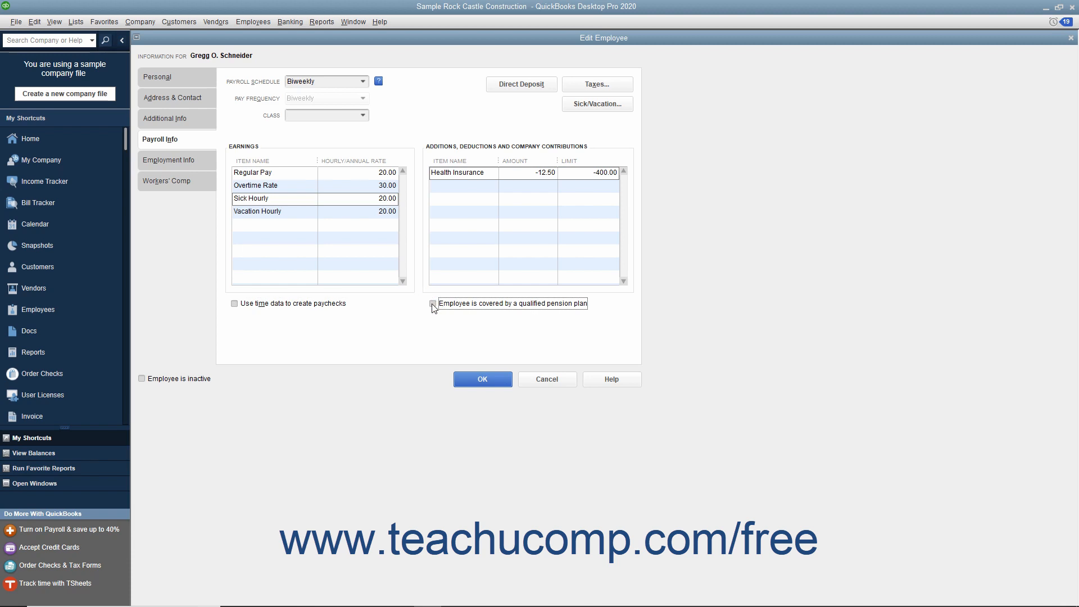
mouse_move(618, 57)
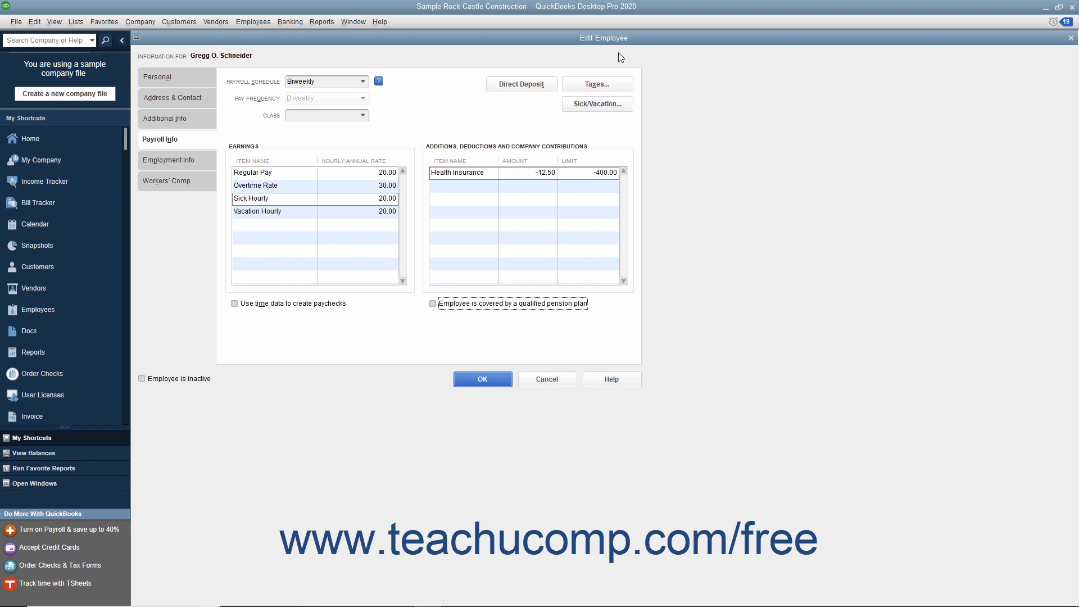
click(595, 84)
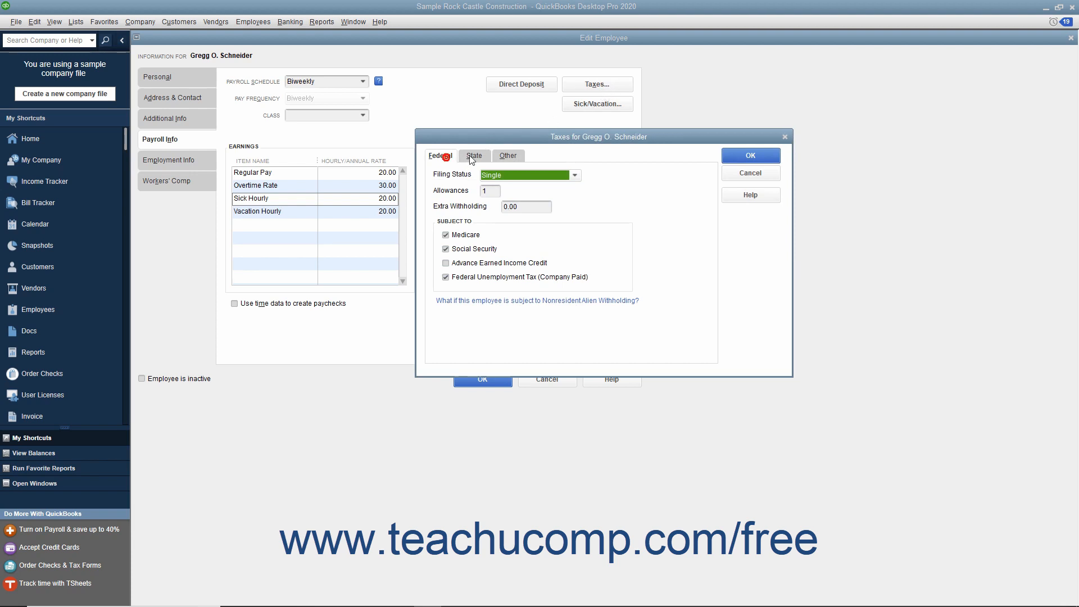
Review Gregg's state tax settings, close them, and view sick (16:00) and vacation (179:45) hours
click(508, 156)
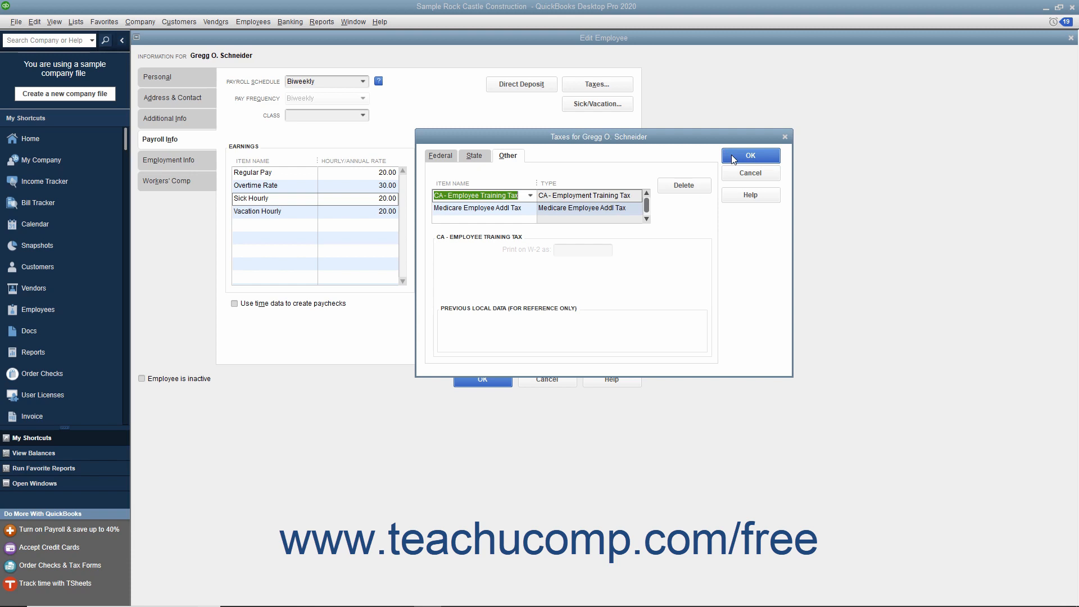
click(749, 155)
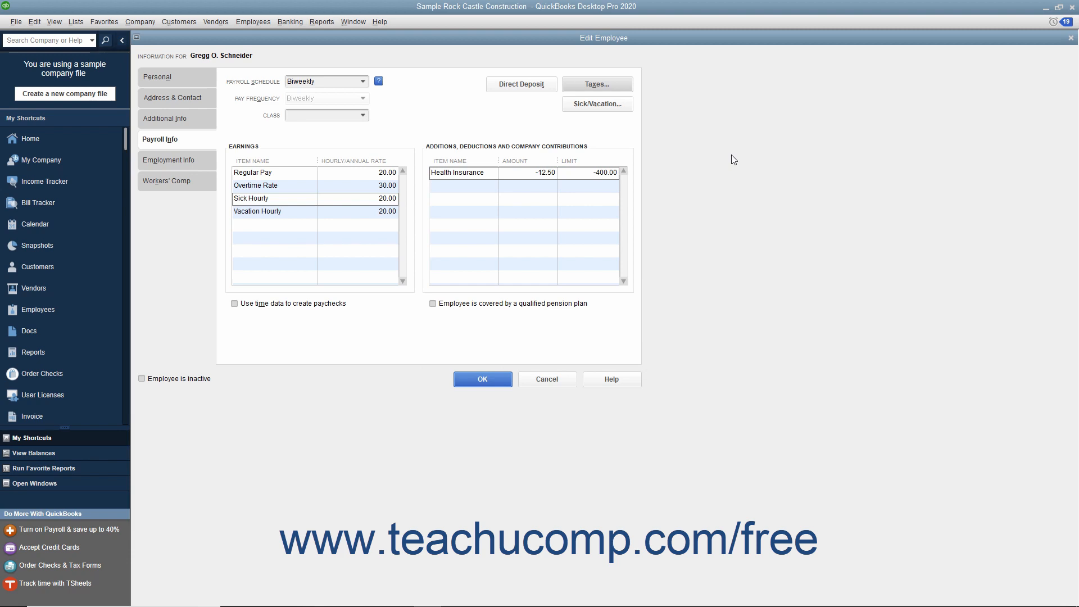
mouse_move(595, 104)
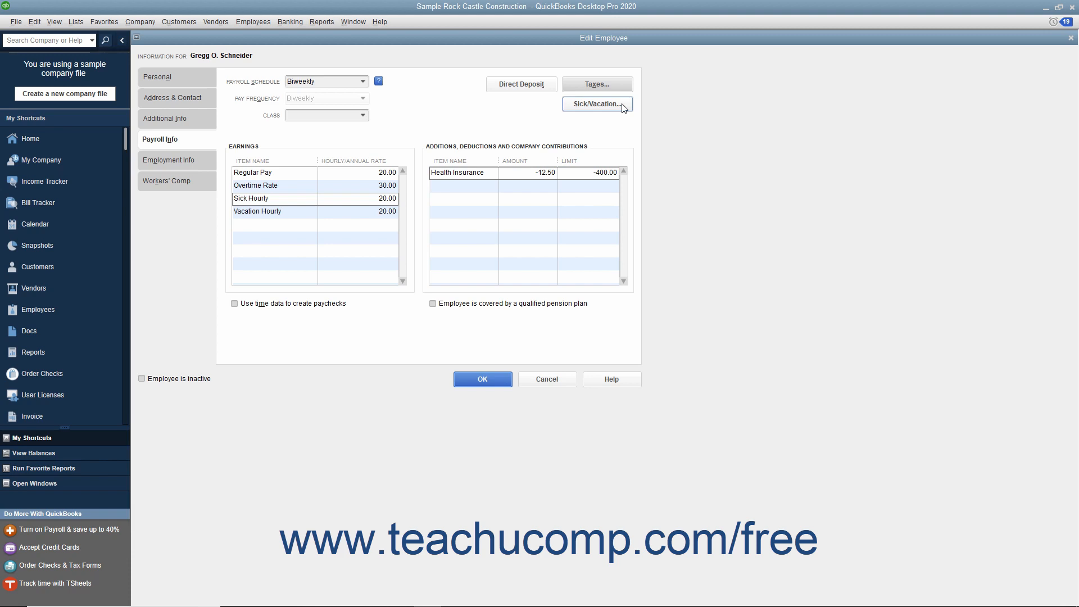
click(596, 104)
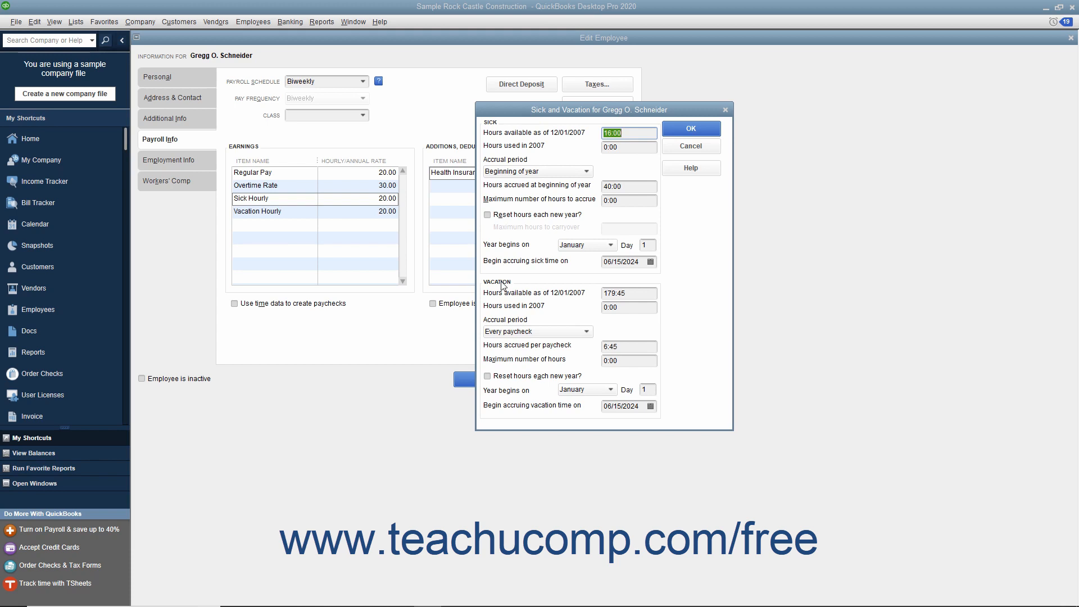
mouse_move(502, 306)
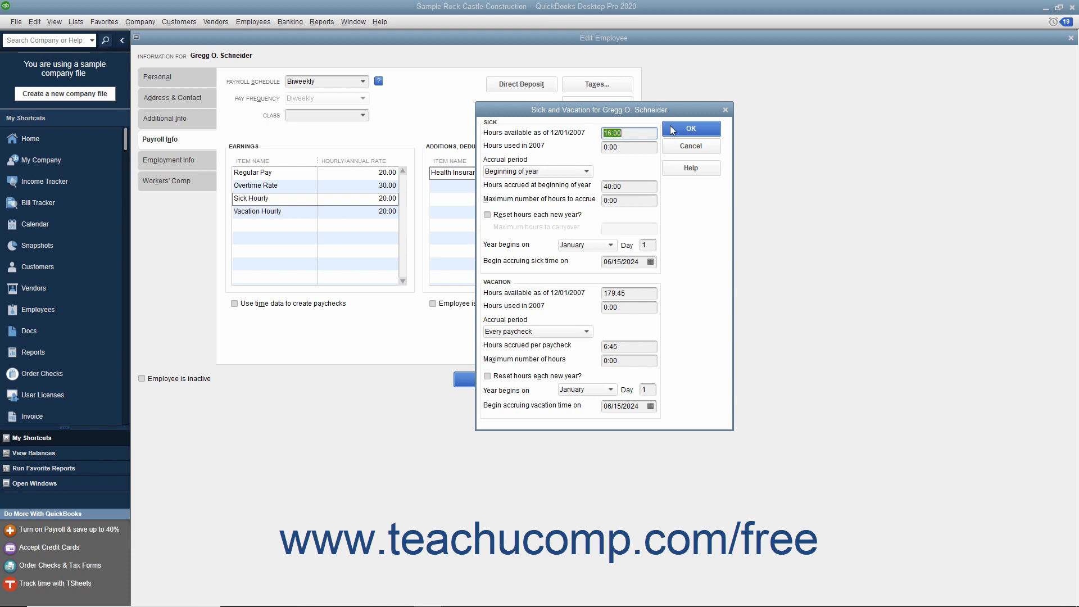
click(690, 129)
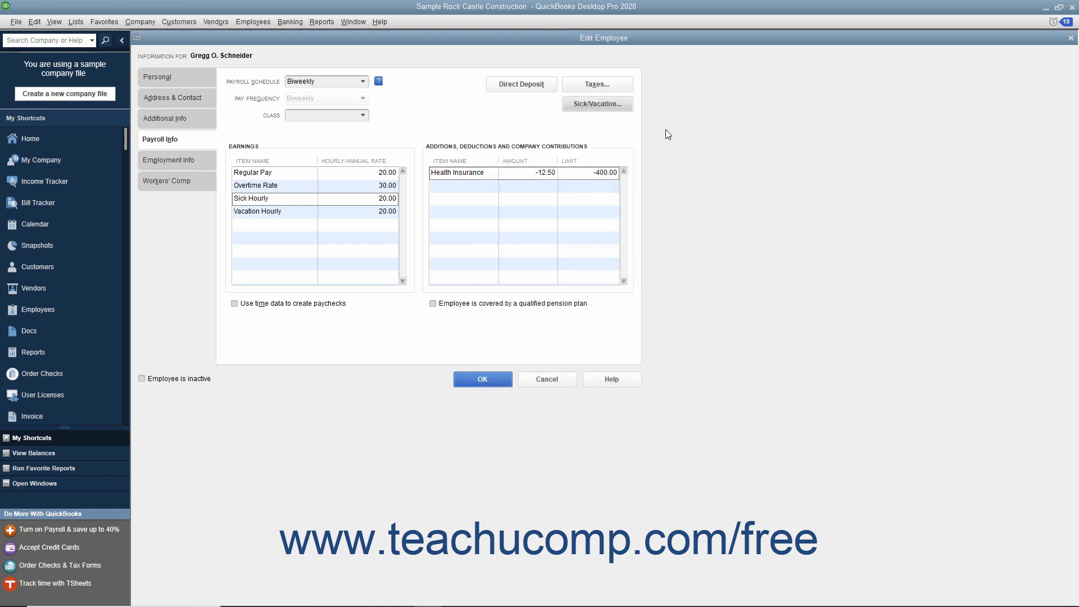
mouse_move(662, 141)
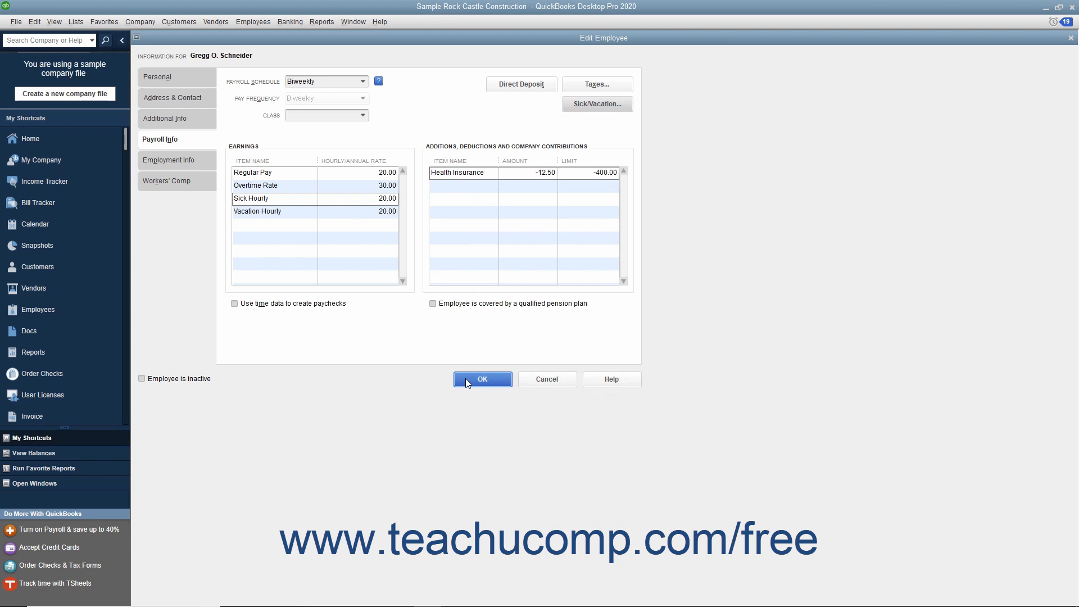
Save Gregg's edited payroll record and close the Edit Employee window
click(482, 379)
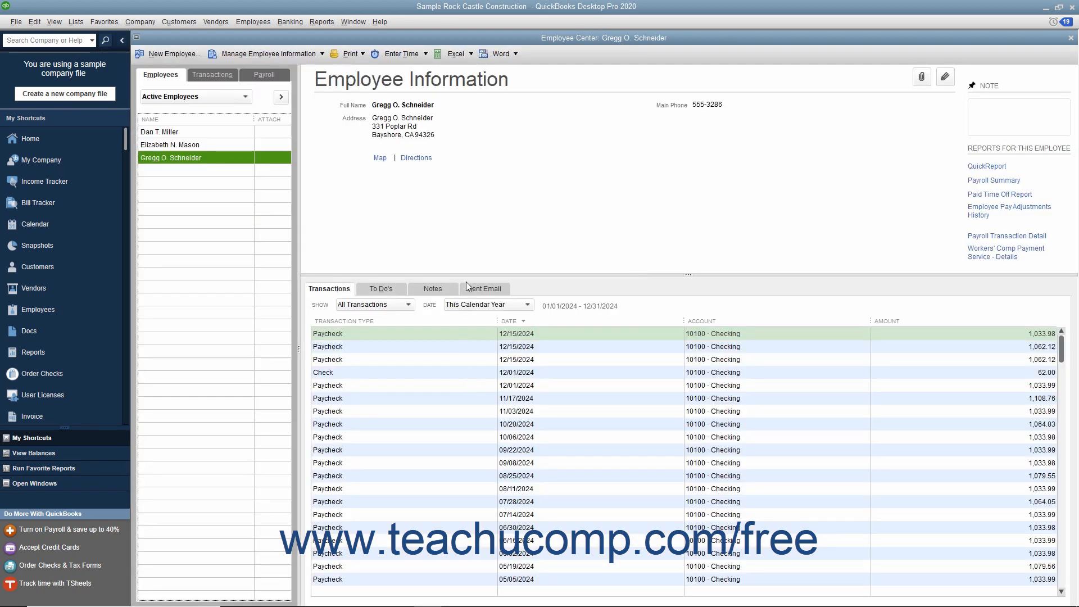